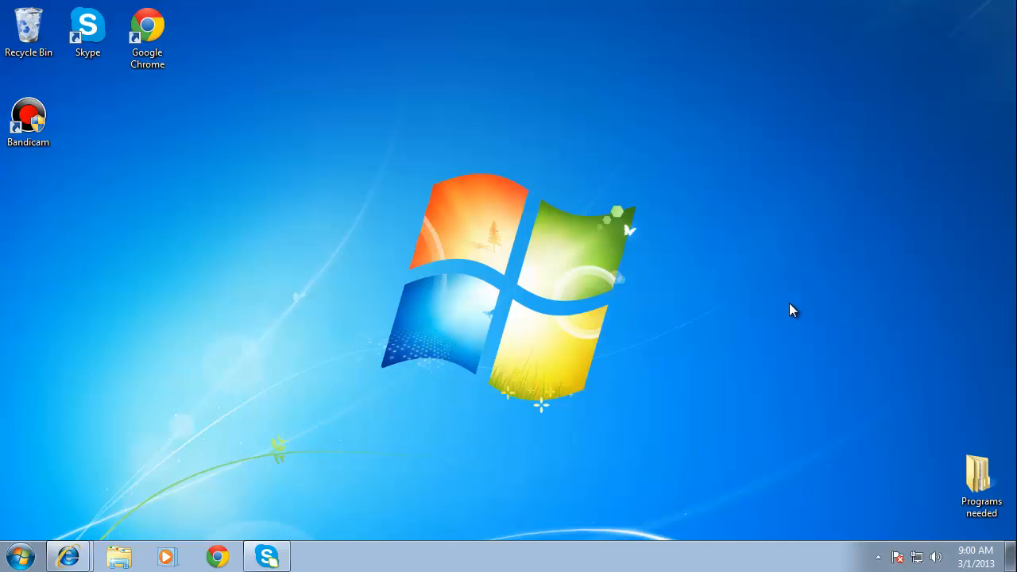
{"action": "mouse_move", "coordinate": [540, 411]}
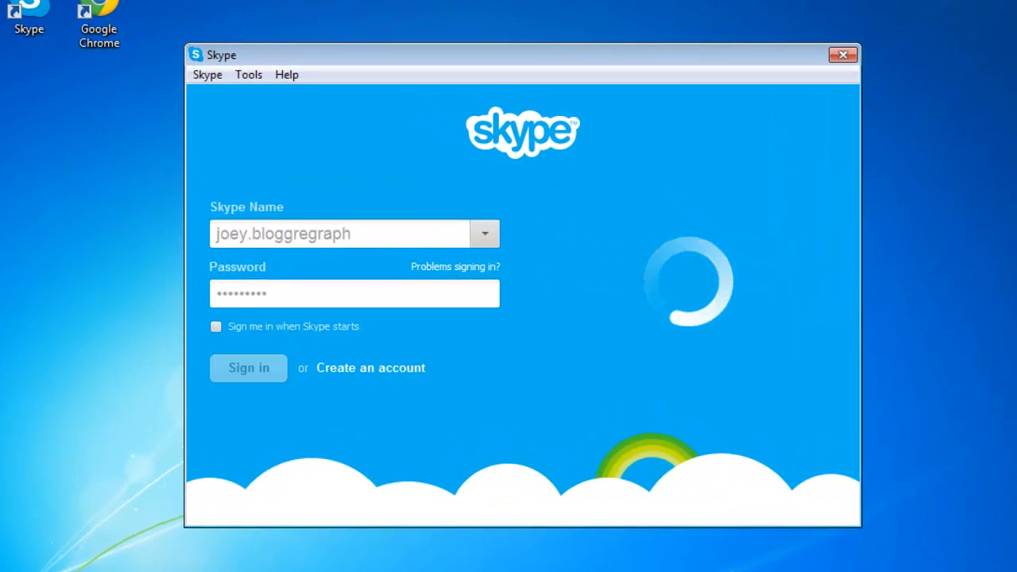
Sign in to the Skype account to reach the Home screen with contacts.
{"action": "left_click", "coordinate": [248, 367]}
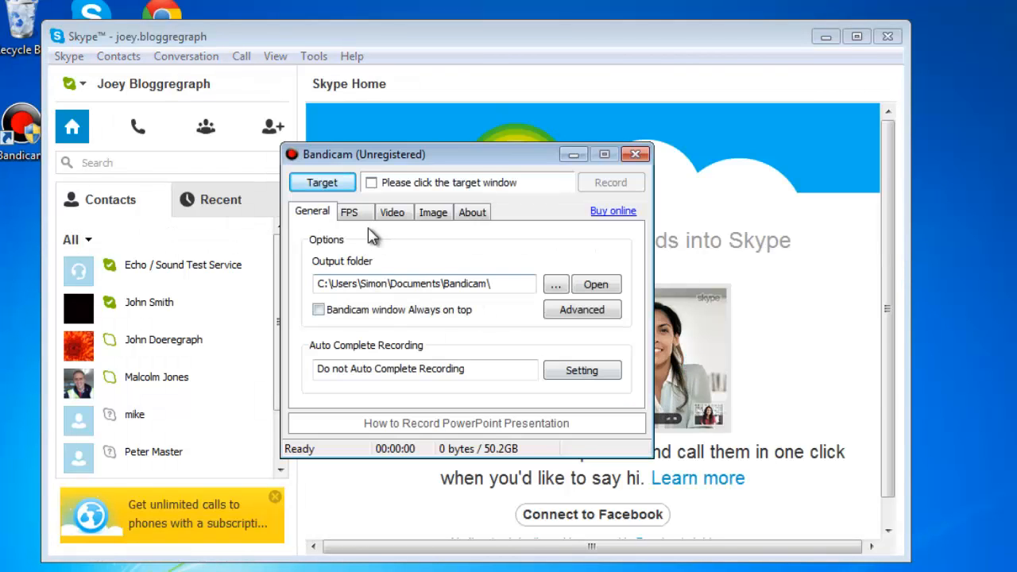
Set the recording target to 'Rectangle on a screen' over Skype and minimize Bandicam.
{"action": "left_click", "coordinate": [321, 181]}
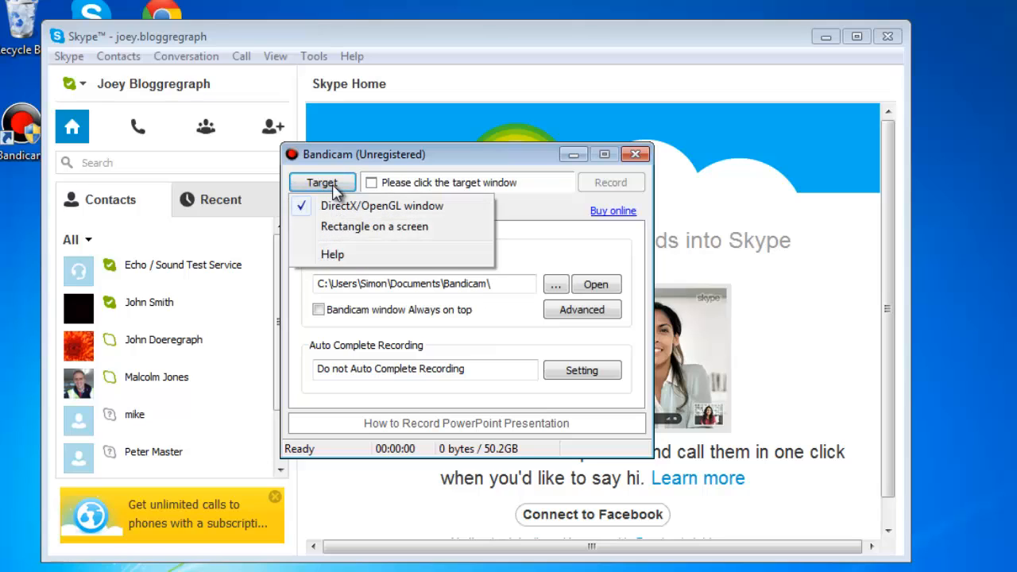
{"action": "left_click", "coordinate": [374, 226]}
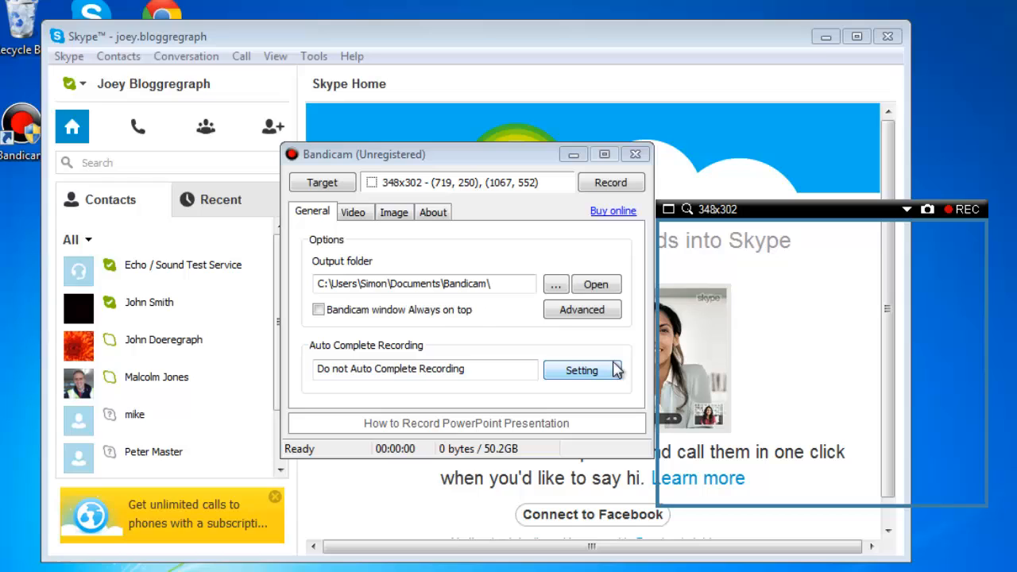
{"action": "mouse_move", "coordinate": [586, 388]}
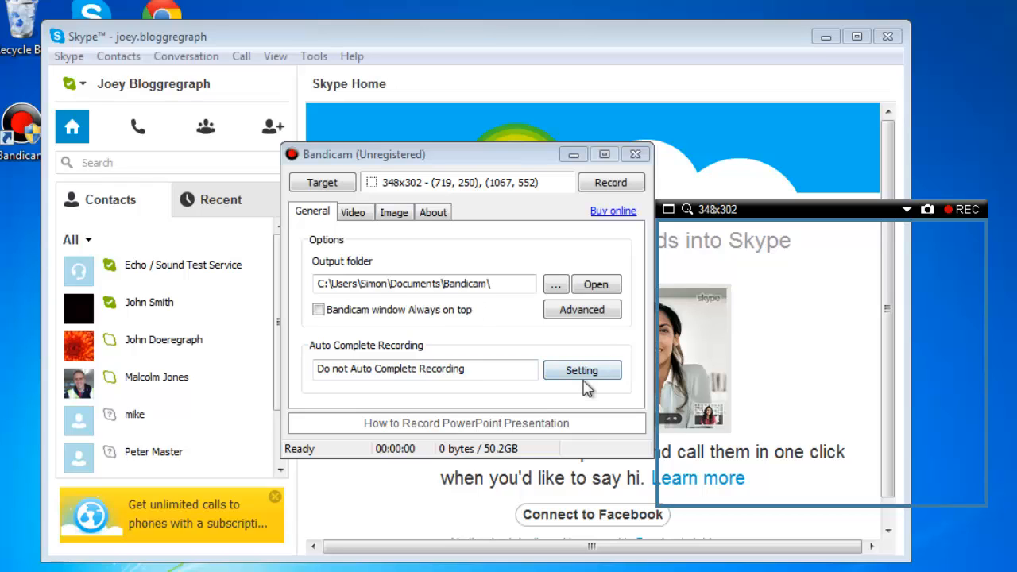
{"action": "mouse_move", "coordinate": [578, 423]}
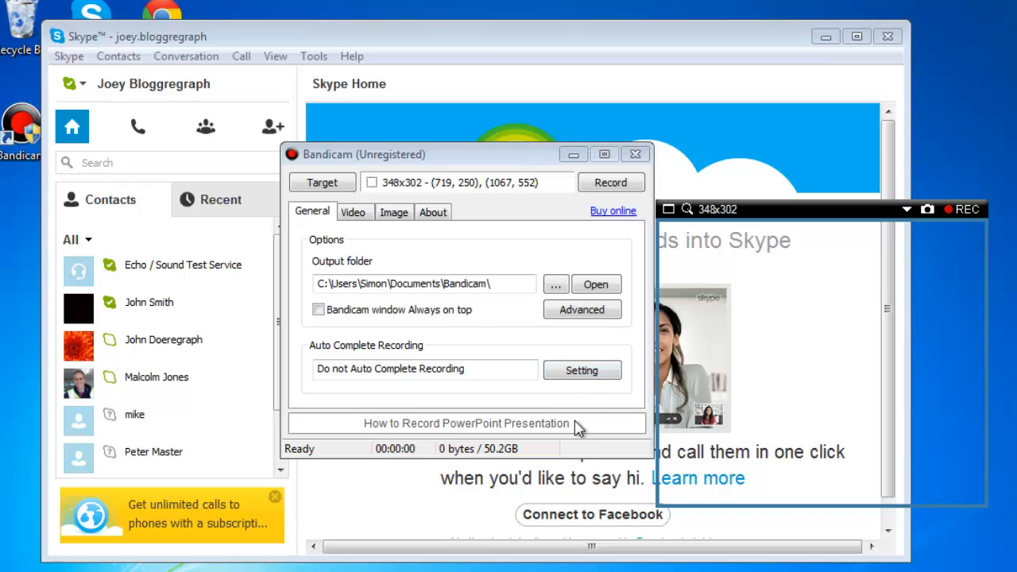
{"action": "mouse_move", "coordinate": [566, 410]}
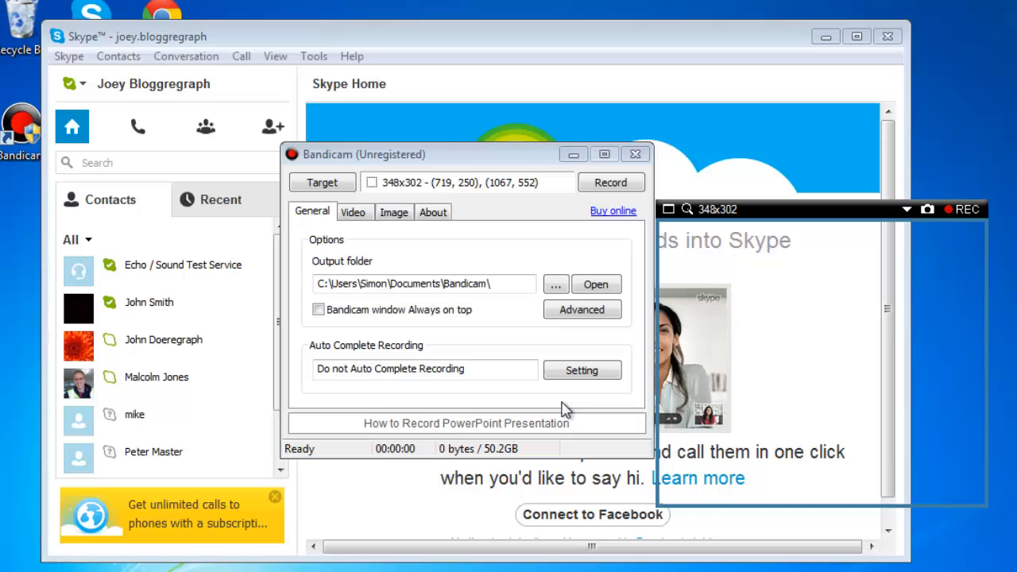
{"action": "mouse_move", "coordinate": [728, 524]}
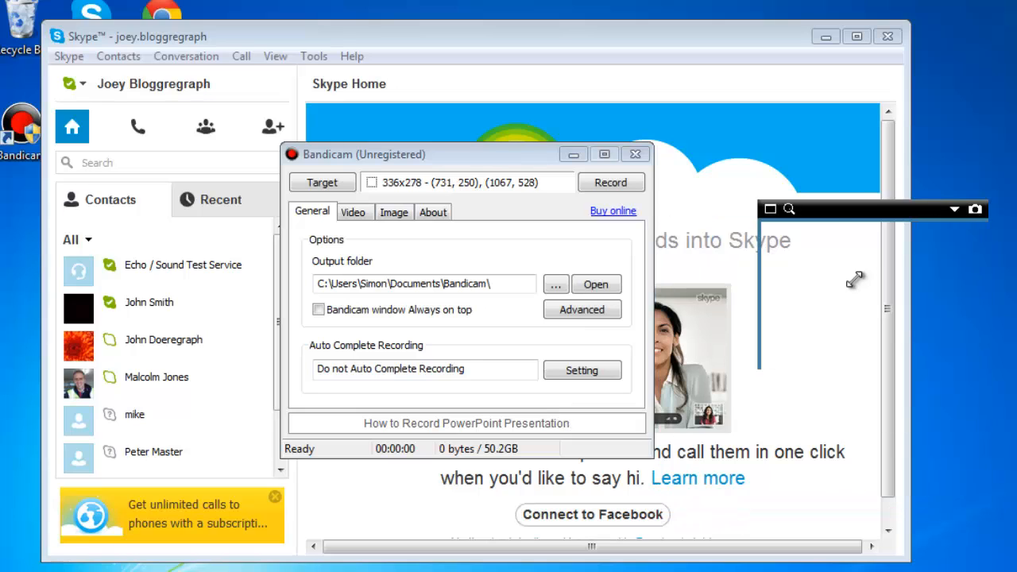
{"action": "left_click", "coordinate": [610, 181]}
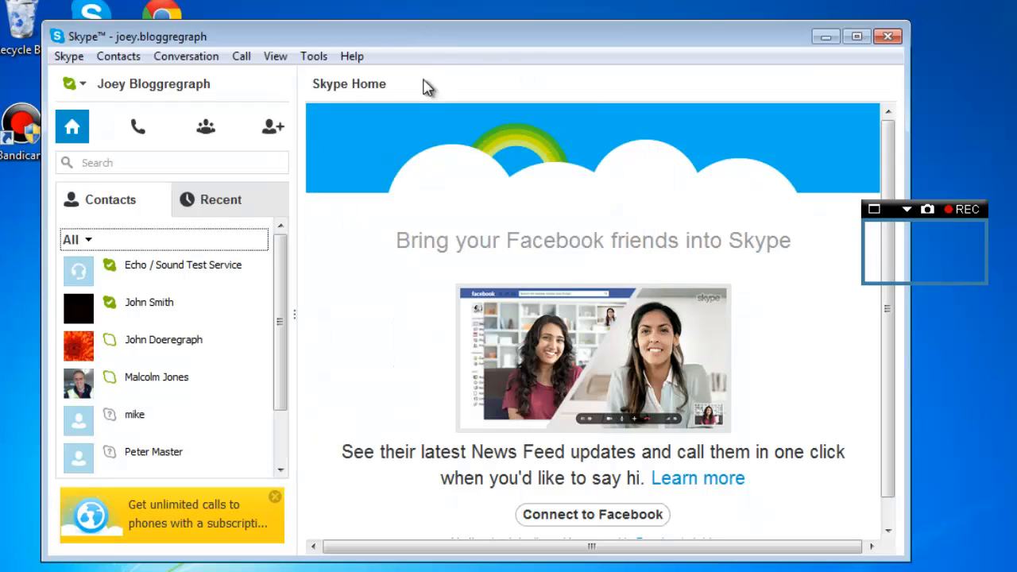
Call Echo / Sound Test Service for about 11 seconds, hang up, and stop recording.
{"action": "left_click", "coordinate": [183, 264]}
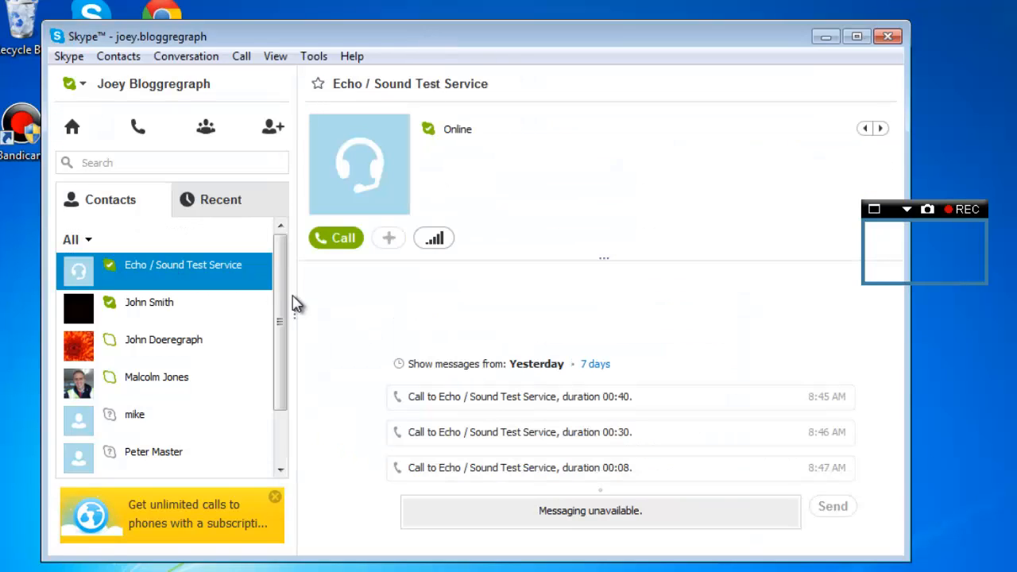
{"action": "mouse_move", "coordinate": [343, 238]}
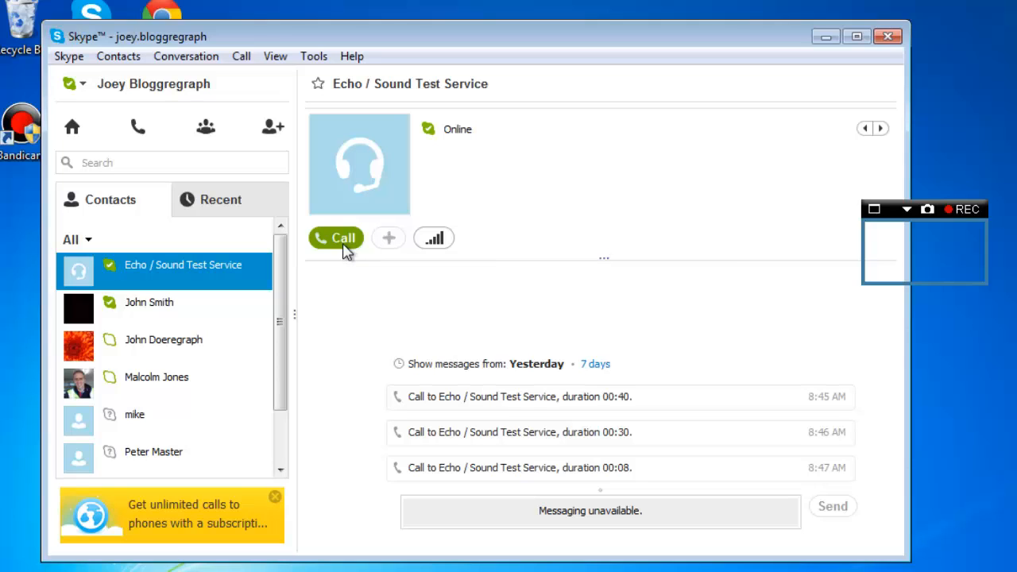
{"action": "left_click", "coordinate": [334, 239]}
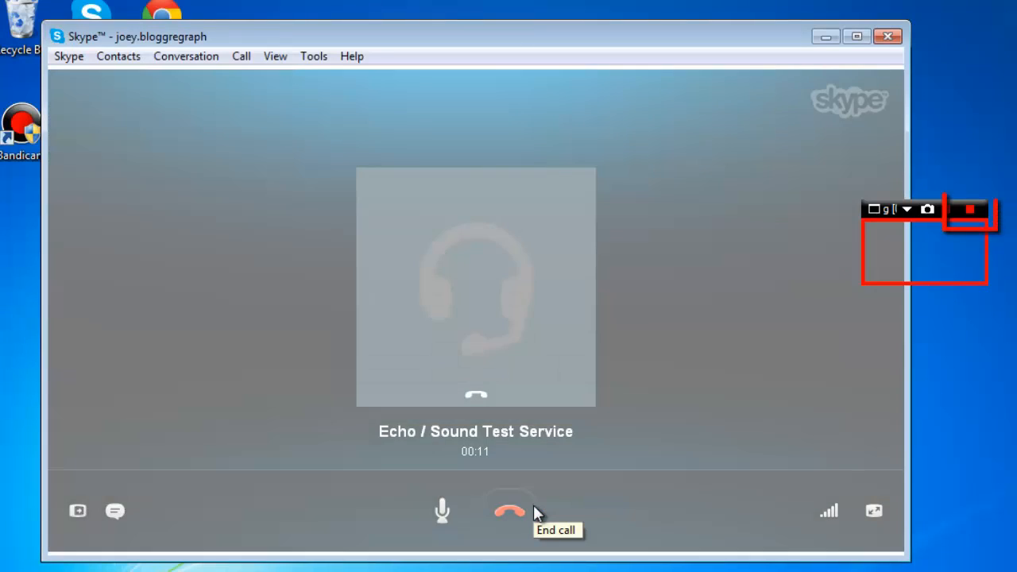
{"action": "left_click", "coordinate": [509, 510]}
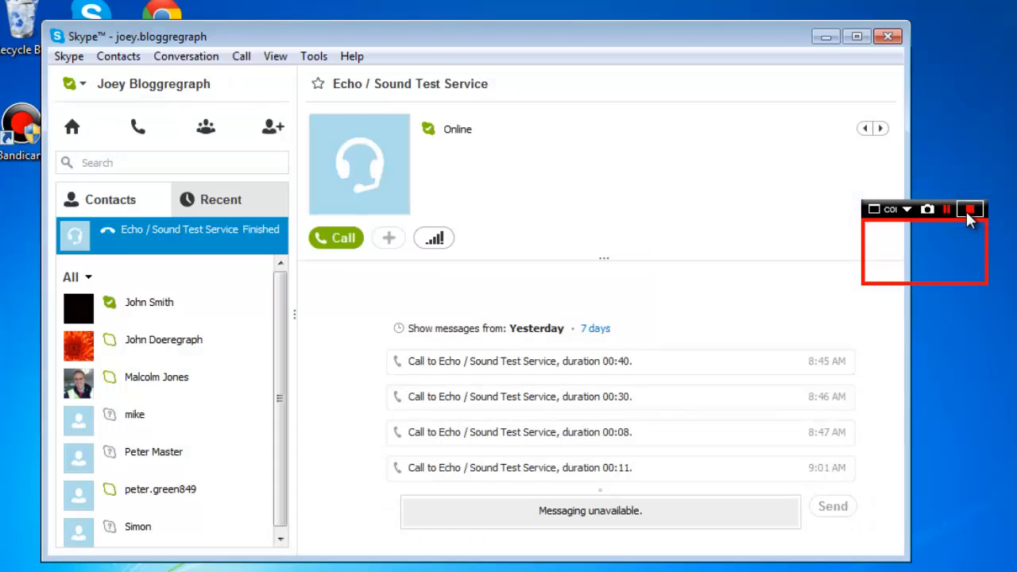
{"action": "left_click", "coordinate": [969, 210]}
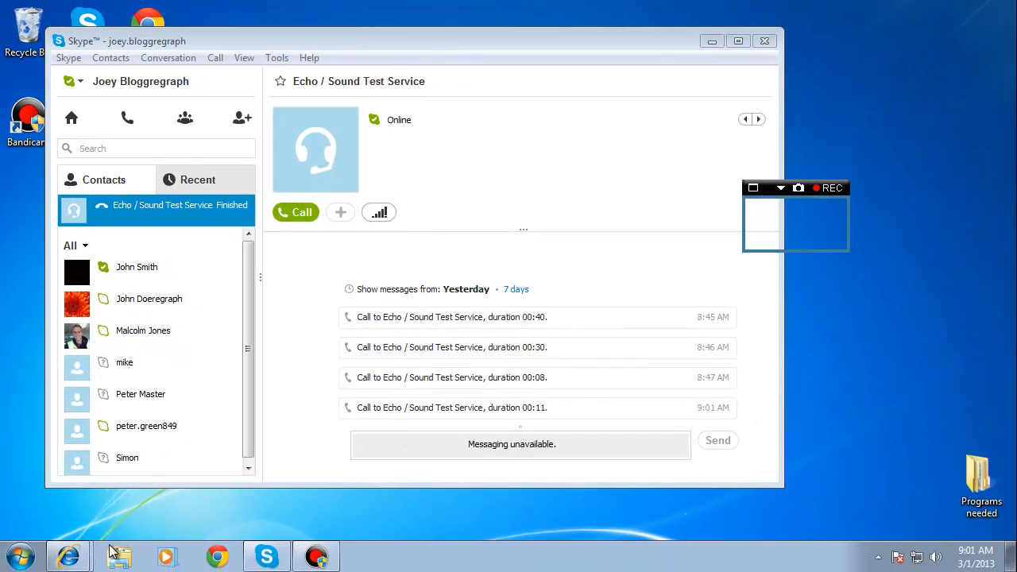
{"action": "mouse_move", "coordinate": [67, 556]}
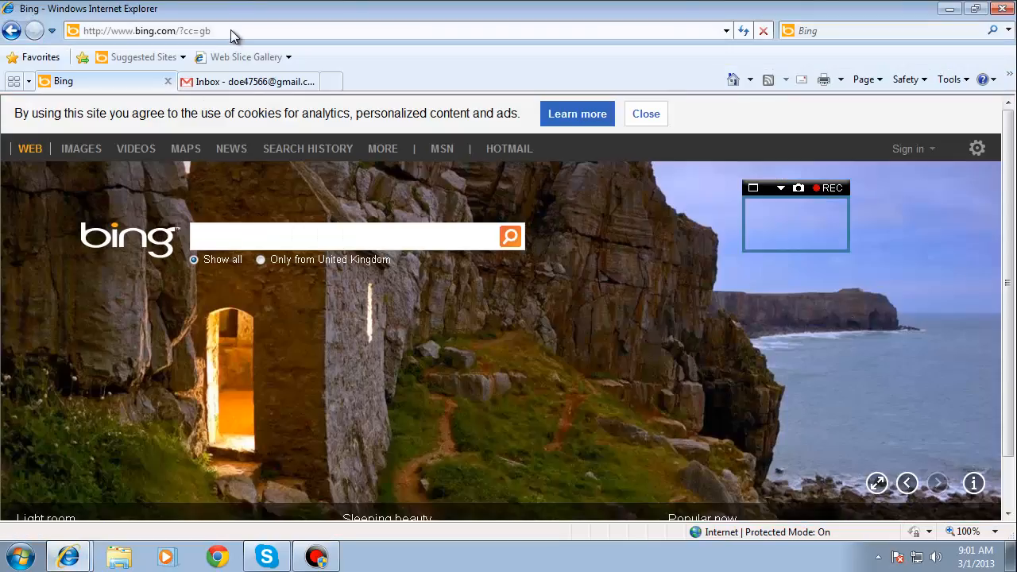
{"action": "type", "text": "www.zamzar"}
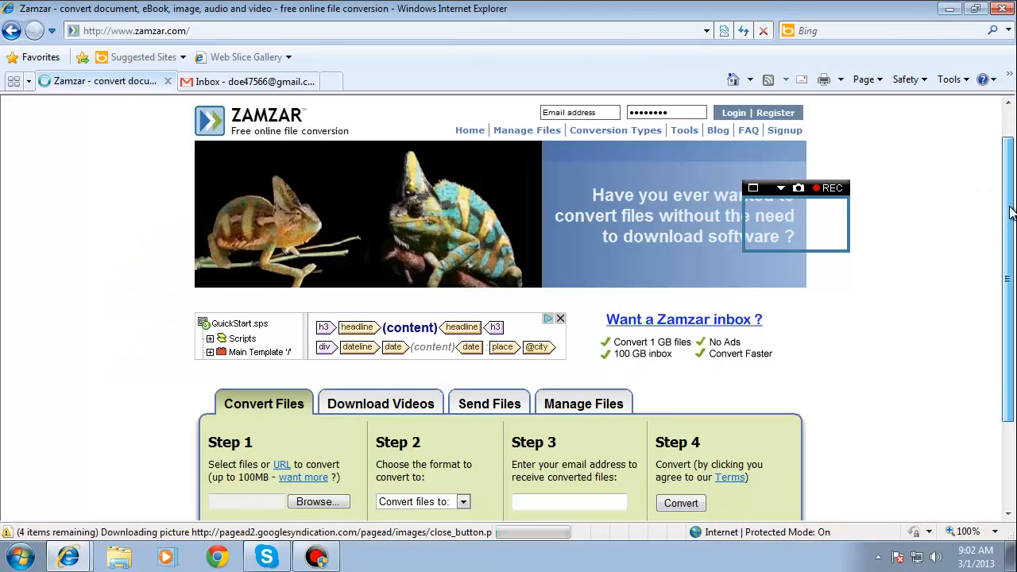
{"action": "scroll", "scroll_direction": "down", "scroll_amount": 3}
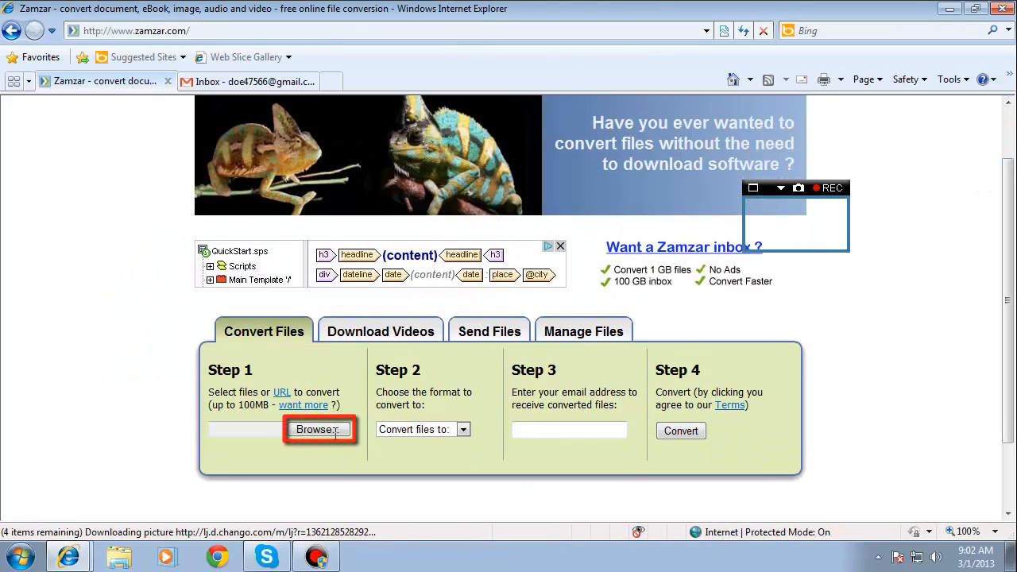
{"action": "left_click", "coordinate": [319, 429]}
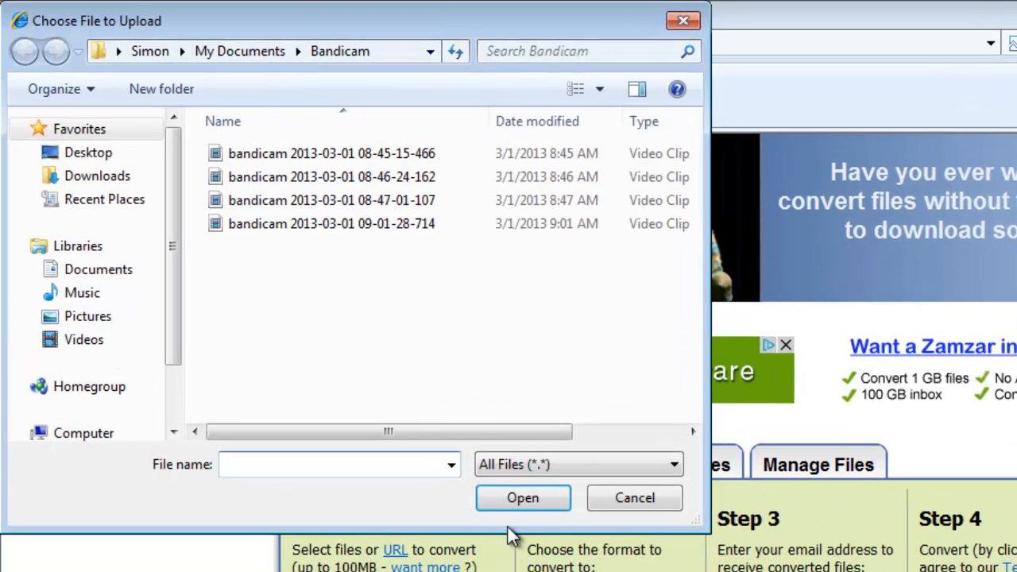
{"action": "left_click", "coordinate": [330, 223]}
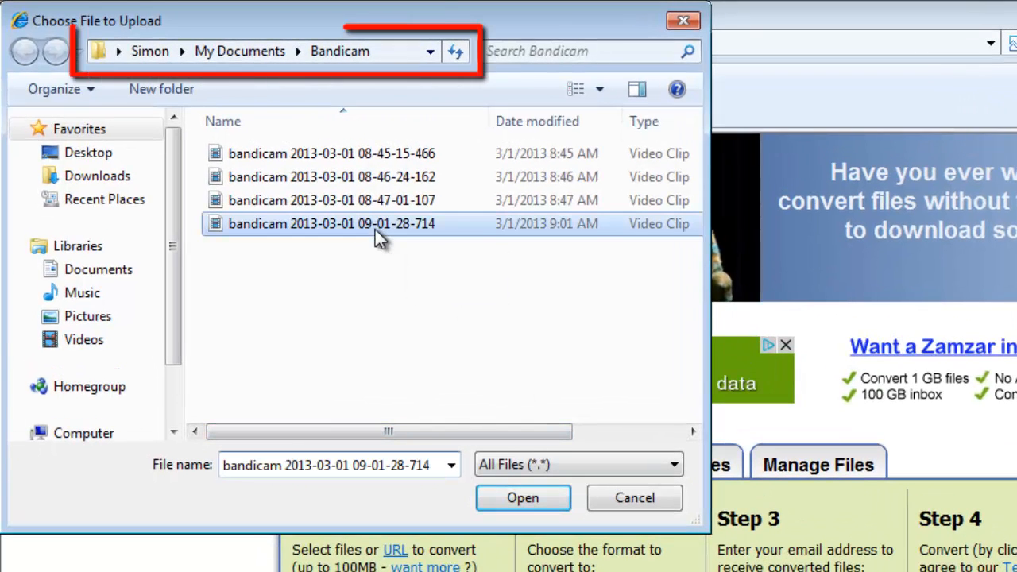
{"action": "mouse_move", "coordinate": [523, 498]}
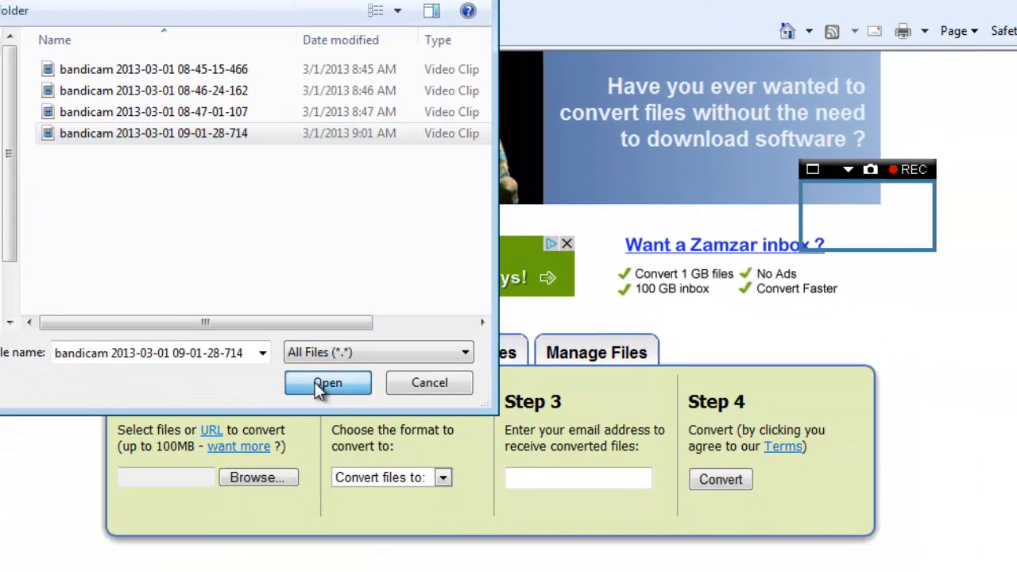
Upload the 09:01 clip, choose mp3 output, enter an email and start conversion.
{"action": "left_click", "coordinate": [328, 382]}
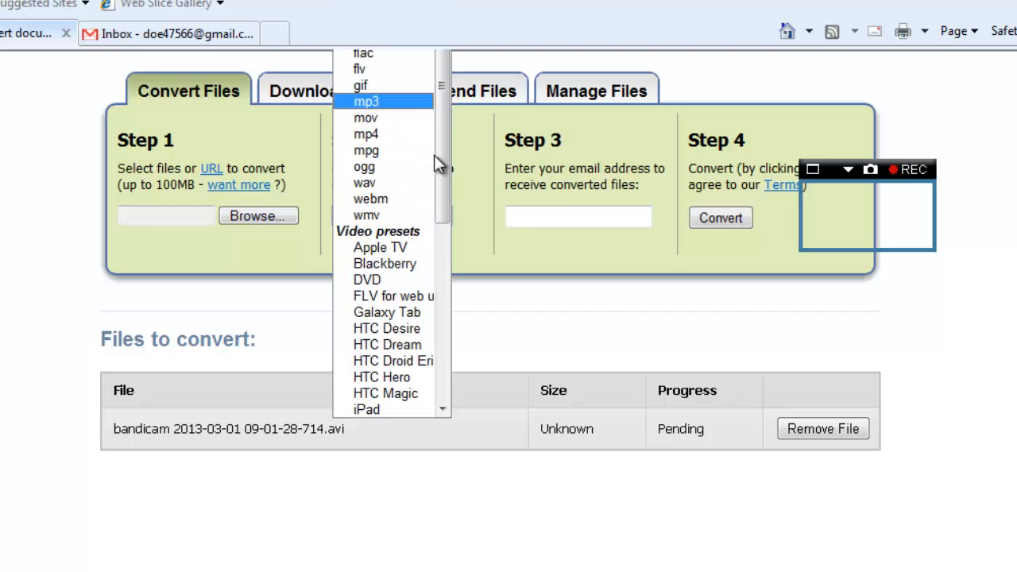
{"action": "left_click", "coordinate": [365, 102]}
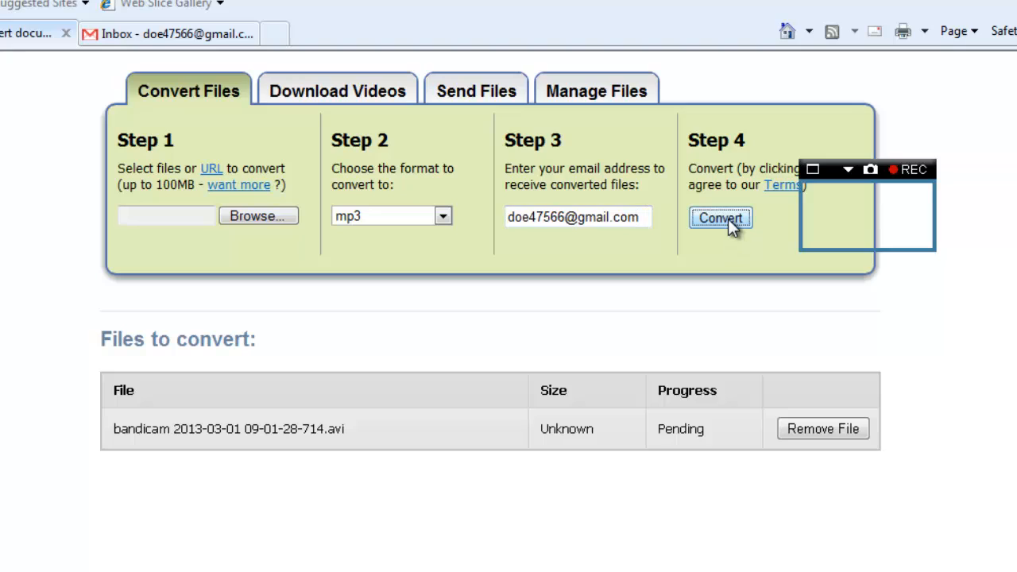
{"action": "left_click", "coordinate": [720, 218]}
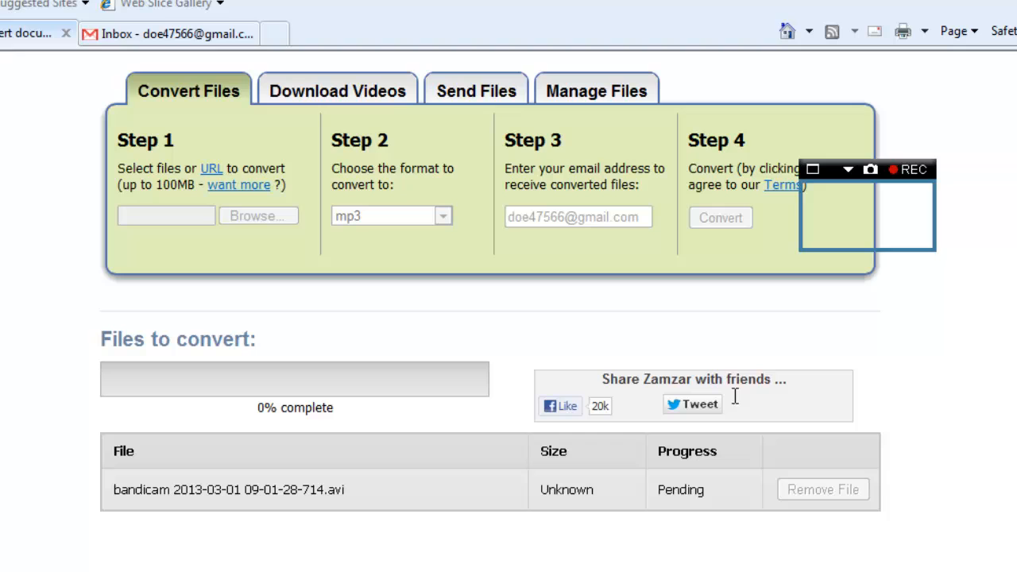
{"action": "mouse_move", "coordinate": [750, 442]}
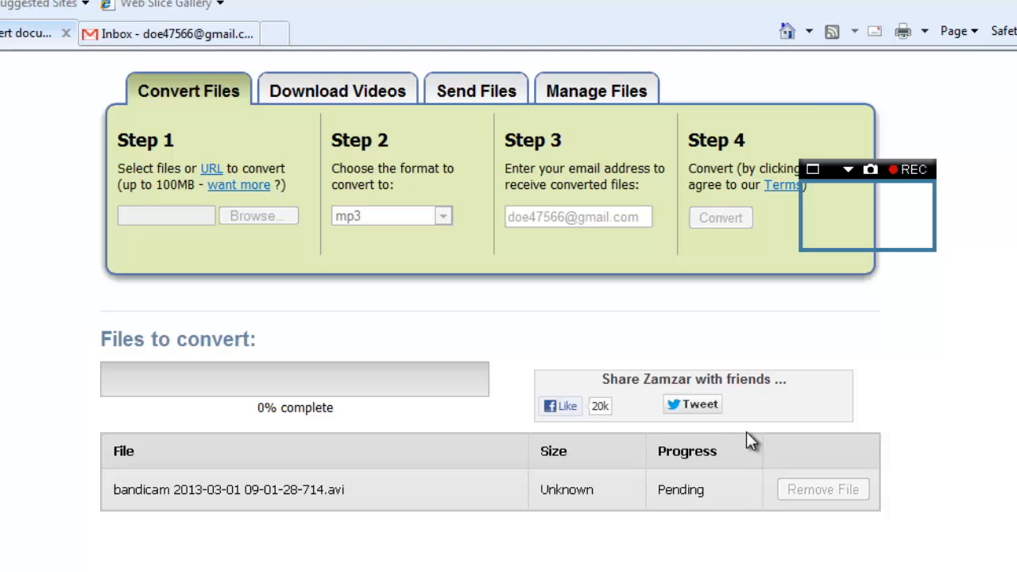
{"action": "left_click", "coordinate": [720, 218]}
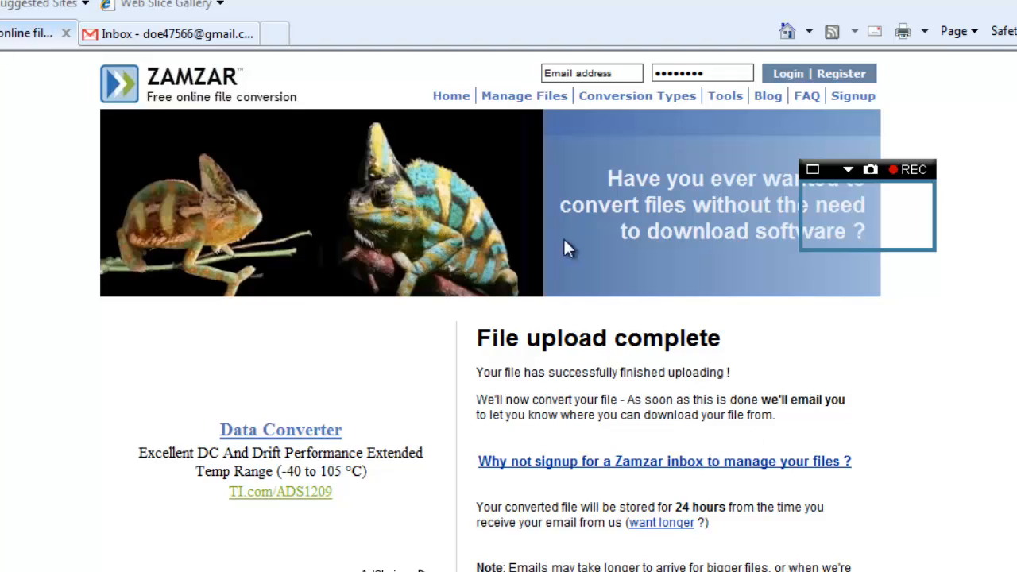
Follow the download link and choose Download Now for the 244 KB mp3.
{"action": "left_click", "coordinate": [159, 32]}
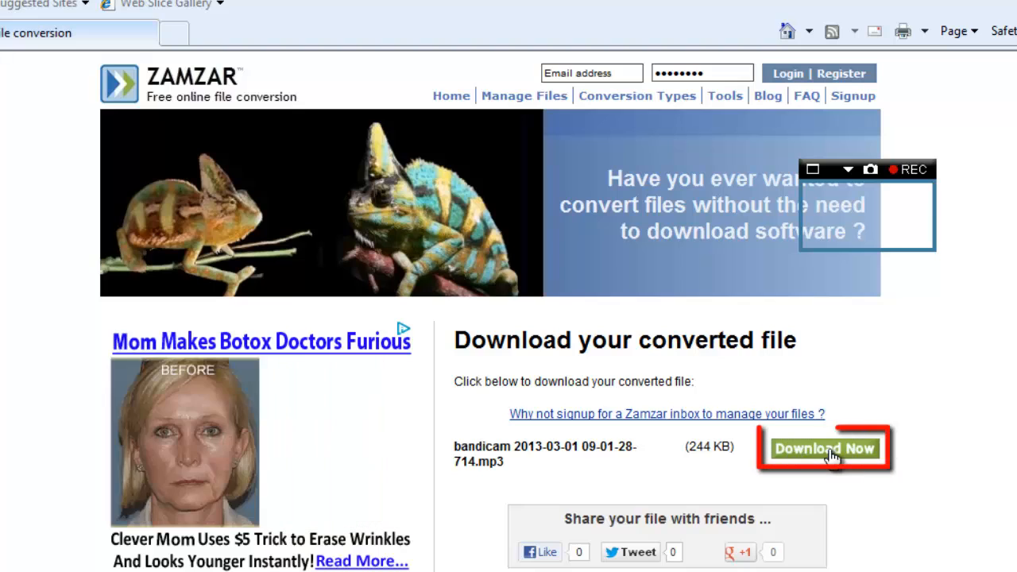
{"action": "left_click", "coordinate": [823, 448]}
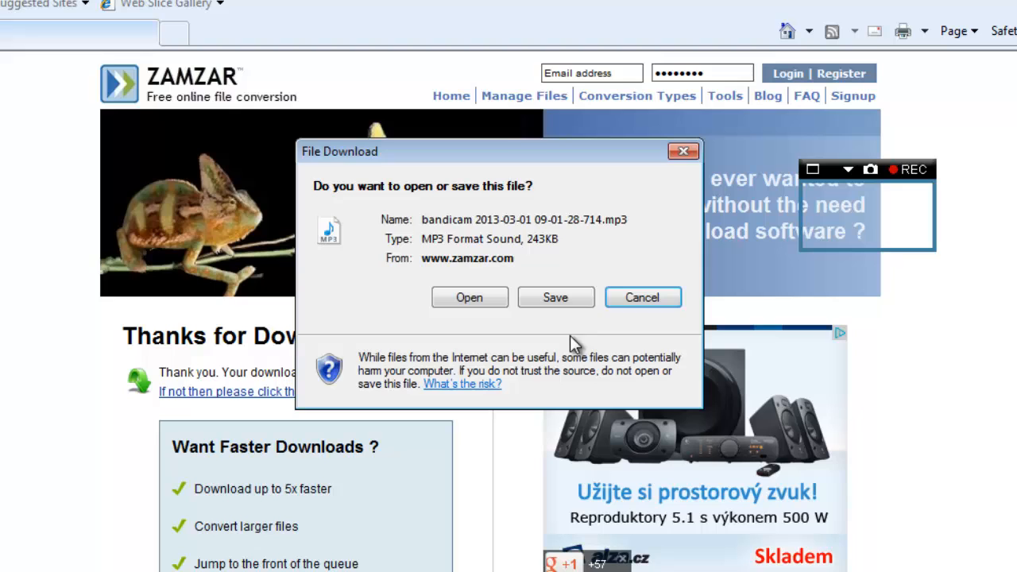
Save the mp3 download and open it in the media player when complete.
{"action": "left_click", "coordinate": [557, 297]}
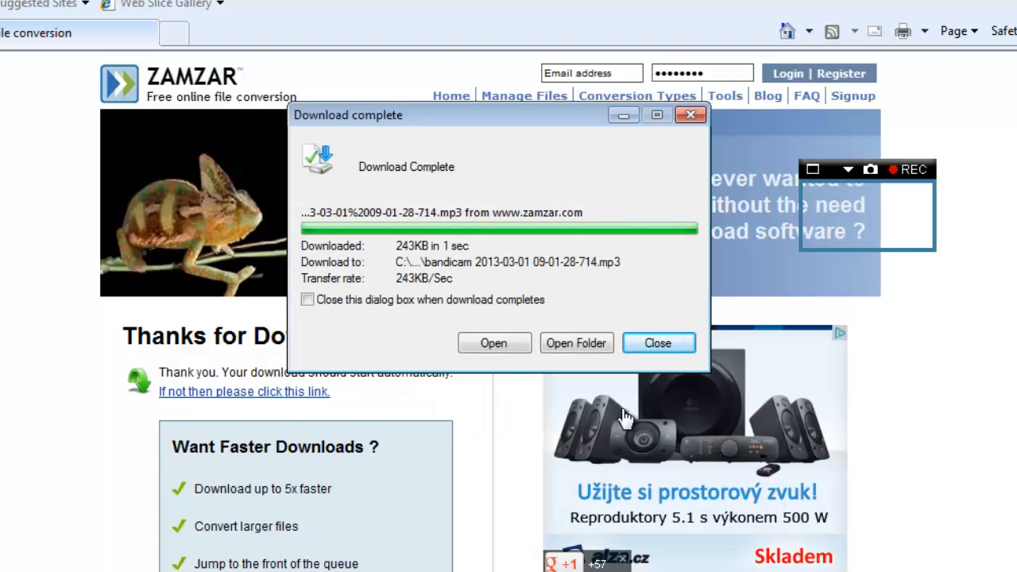
{"action": "left_click", "coordinate": [494, 344]}
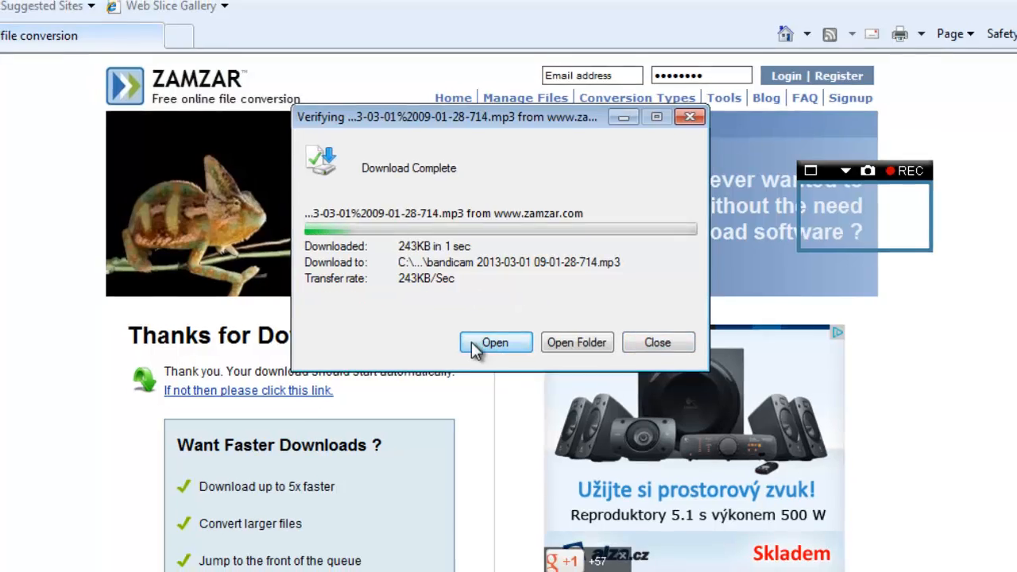
{"action": "left_click", "coordinate": [494, 343]}
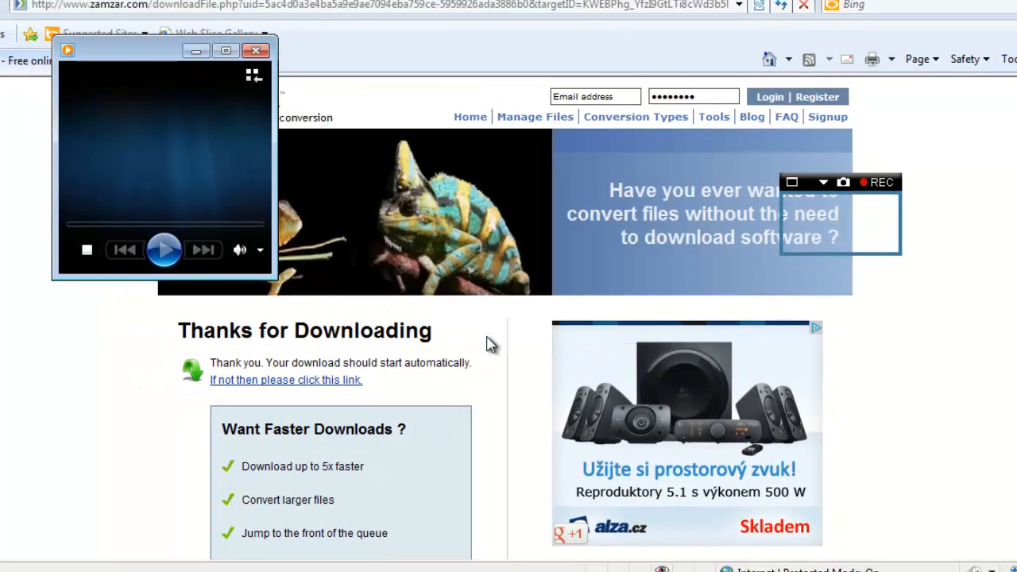